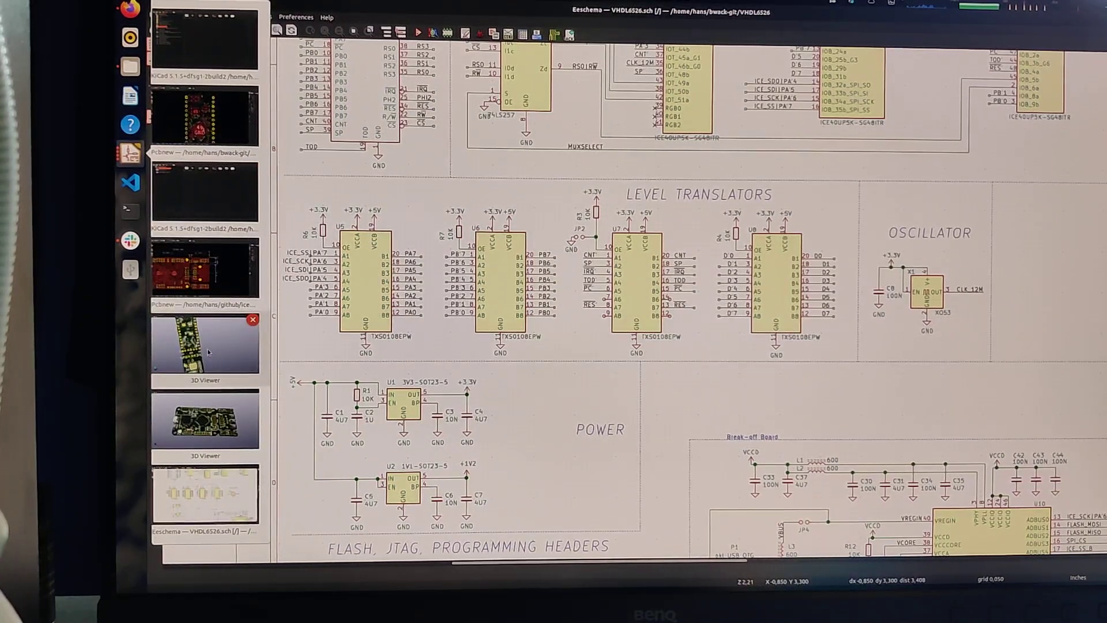
# Read down through the MockA65xx opening post to its end and the English repost.
pyautogui.click(205, 342)
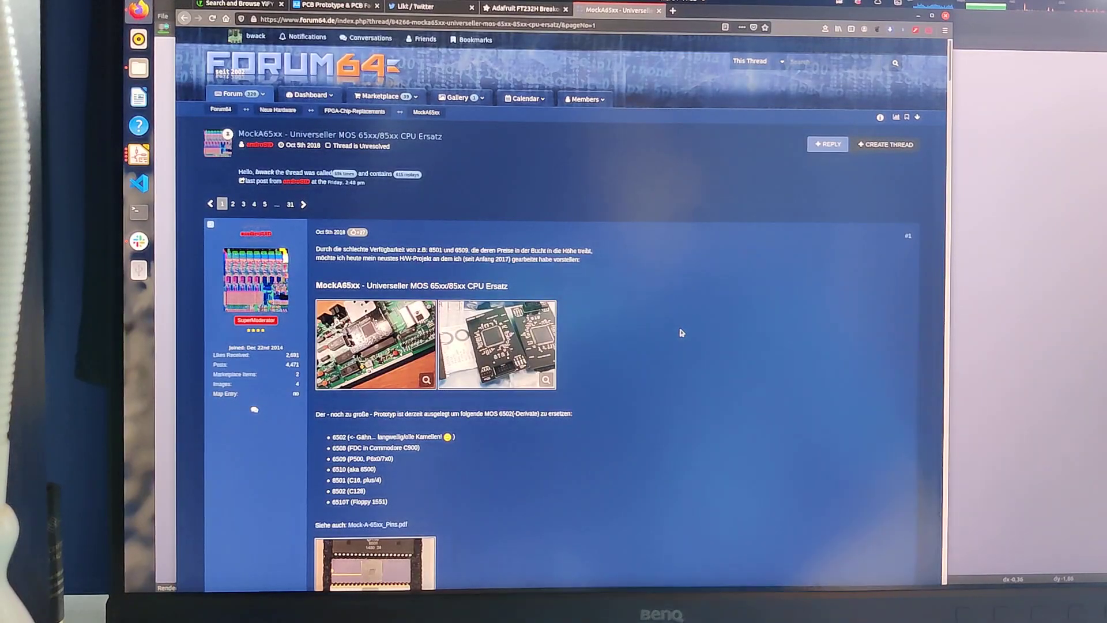
pyautogui.moveTo(588, 319)
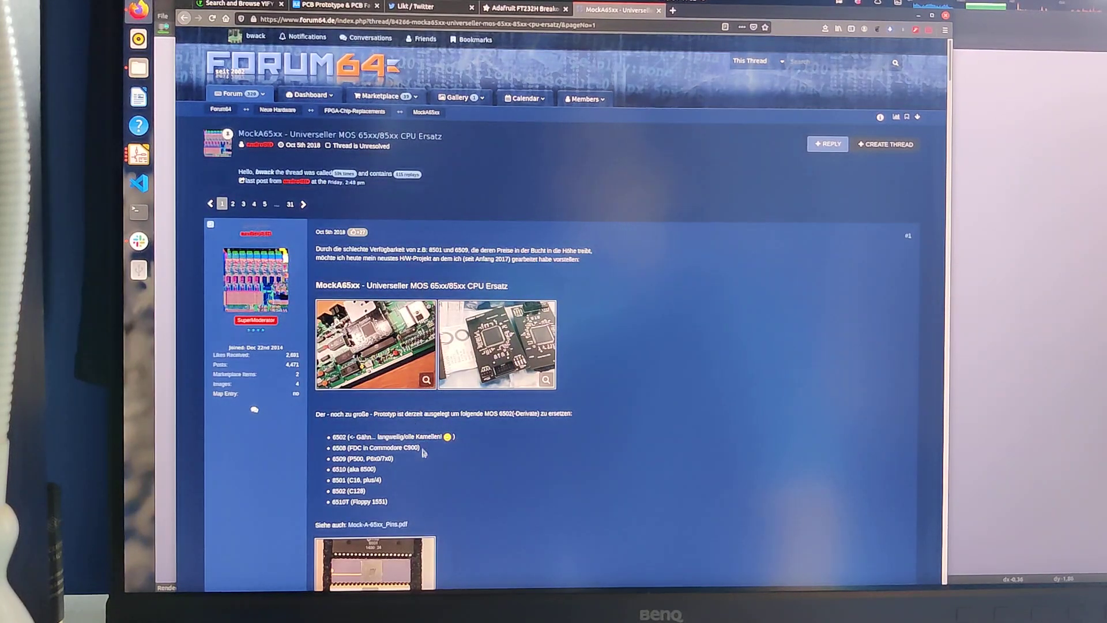
pyautogui.scroll(-3)
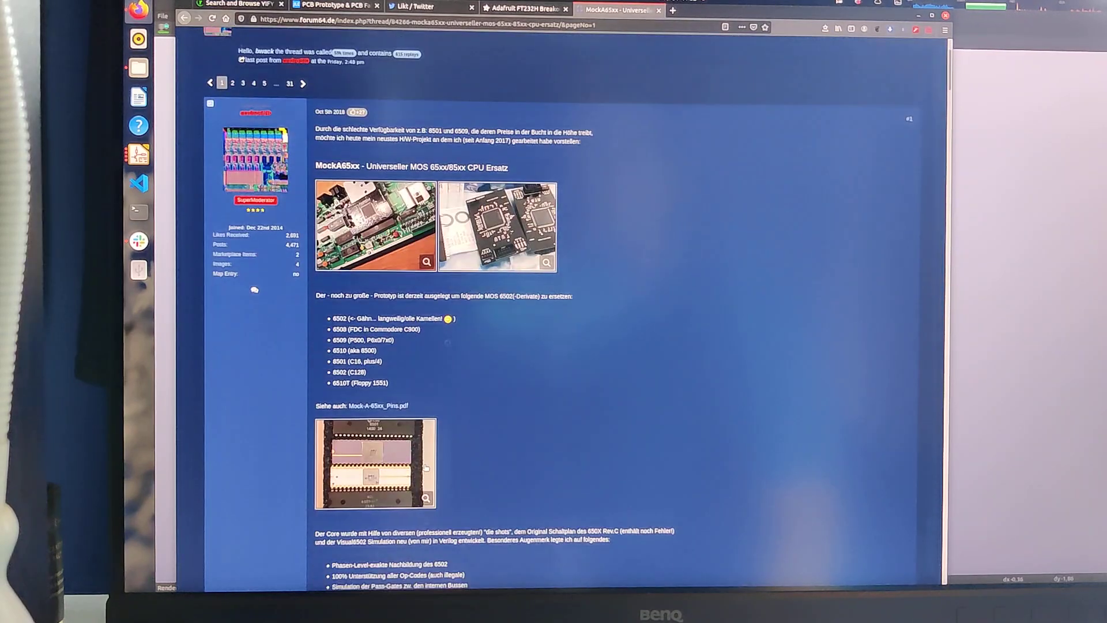
pyautogui.scroll(-3)
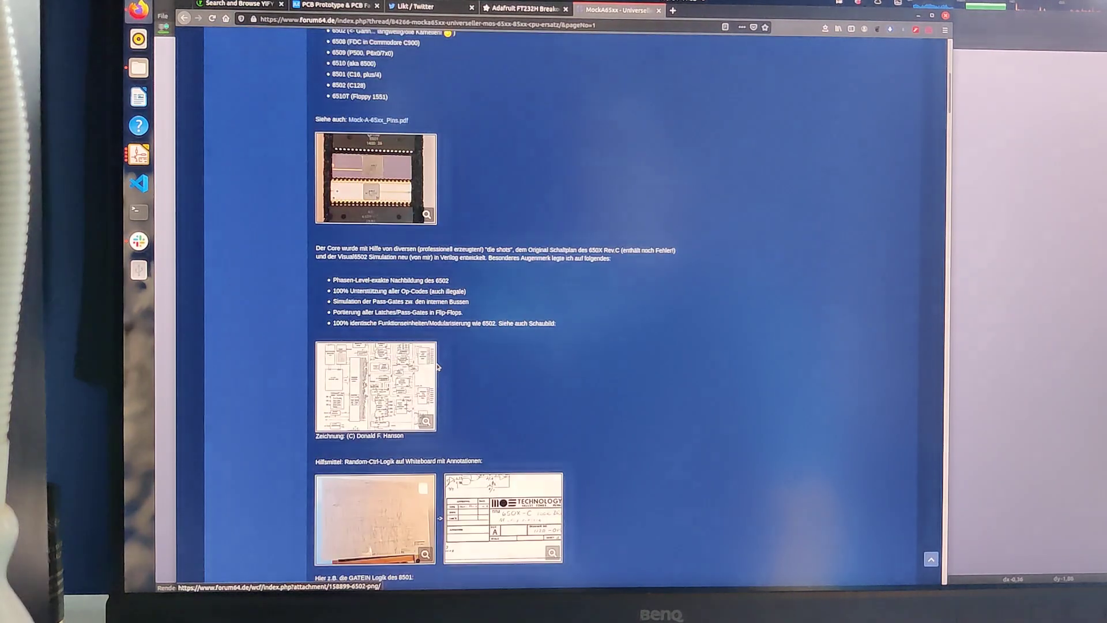
pyautogui.scroll(-3)
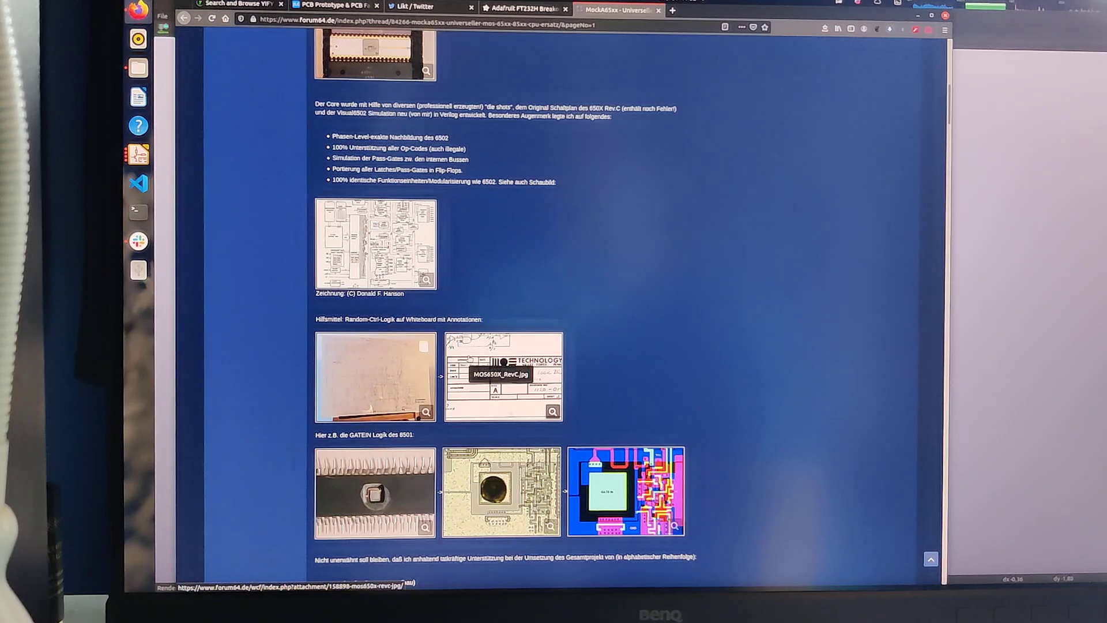
pyautogui.scroll(-3)
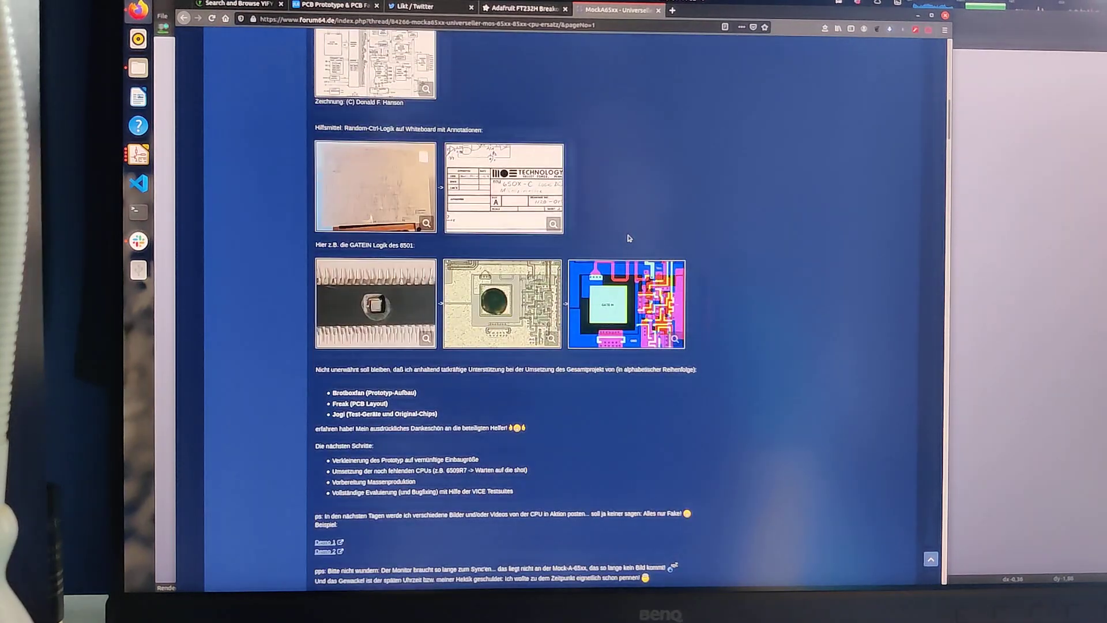
pyautogui.scroll(-3)
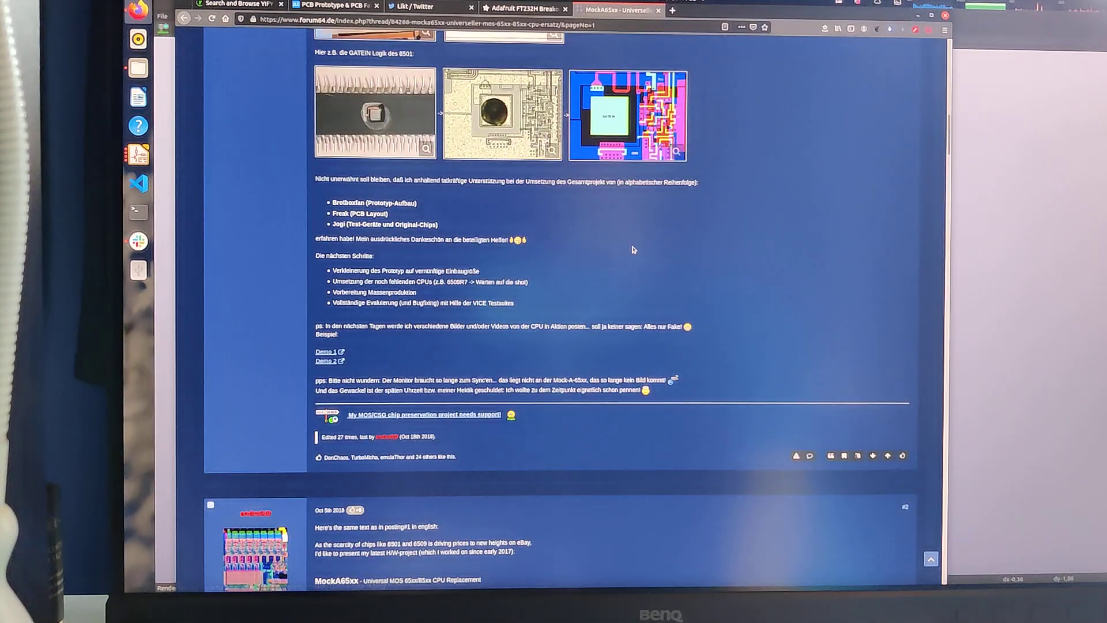
pyautogui.scroll(-3)
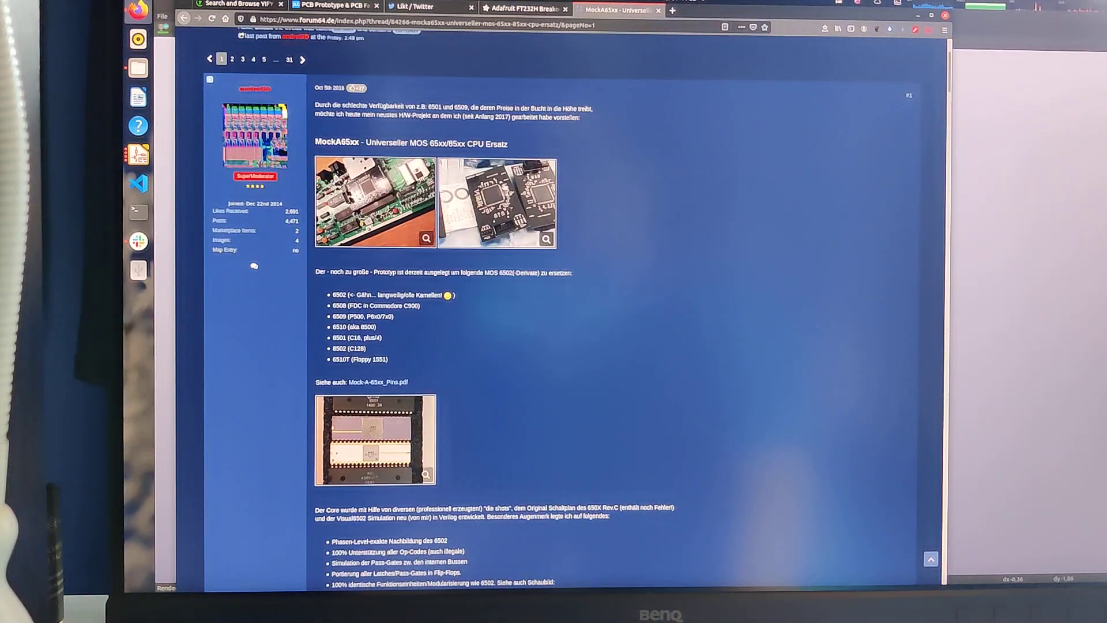
pyautogui.moveTo(496, 205)
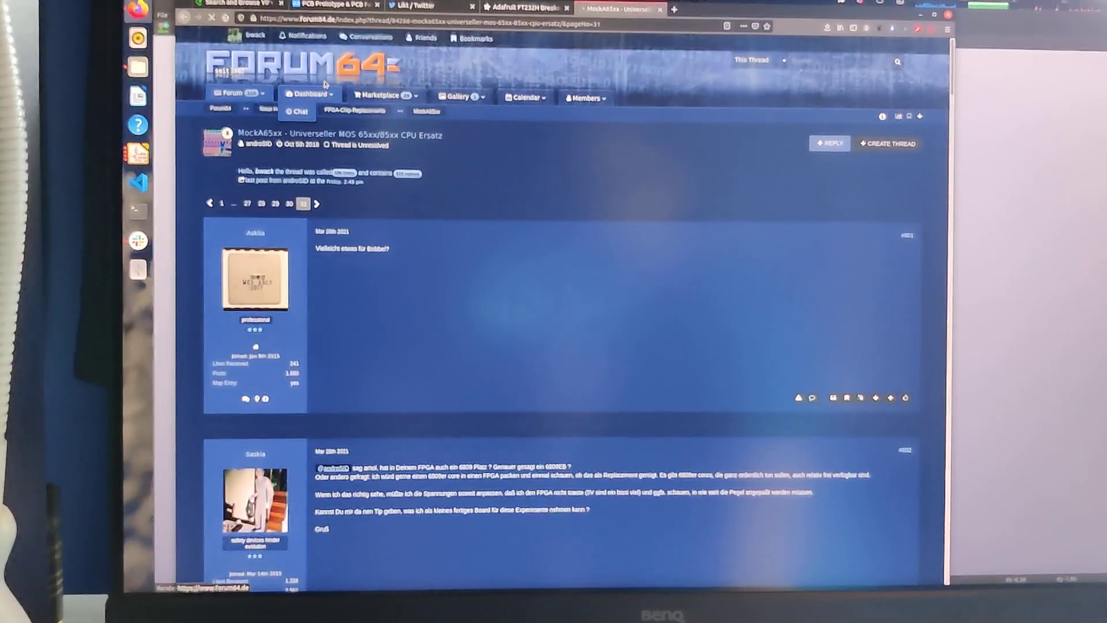
# Scroll page 31 from the red adapter-board photo down to the 6501 acrylic photo.
pyautogui.scroll(-3)
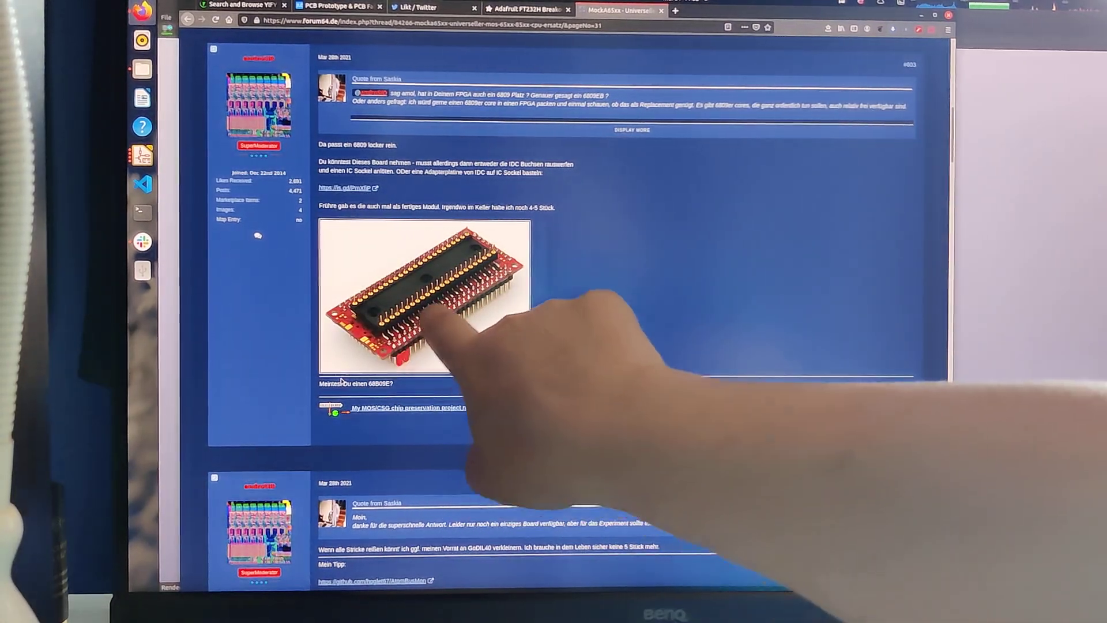
pyautogui.moveTo(465, 296)
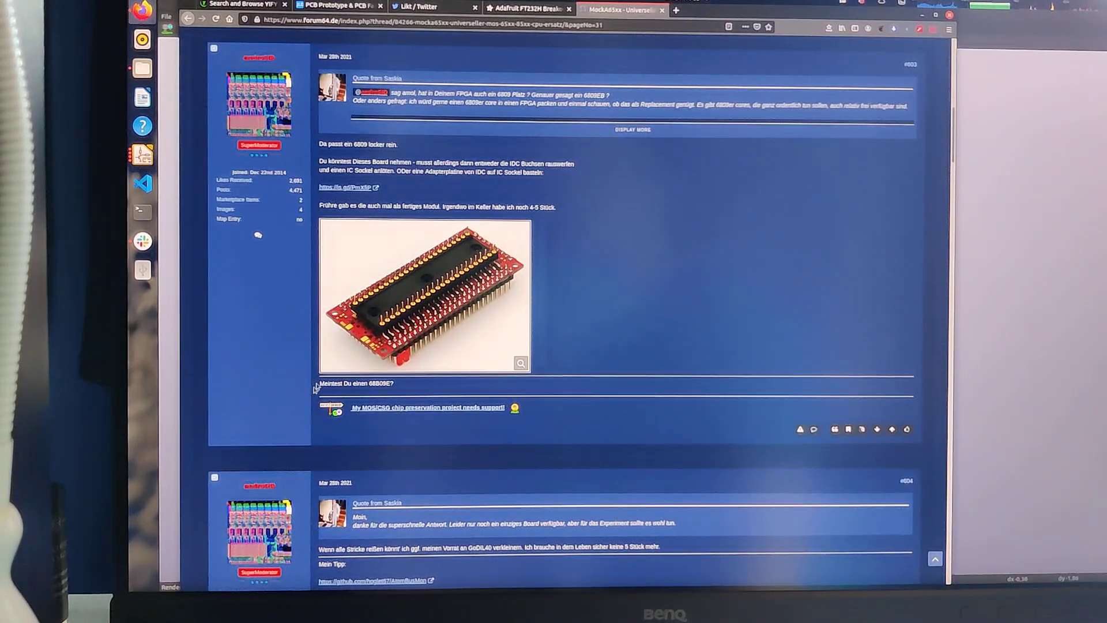
pyautogui.scroll(-3)
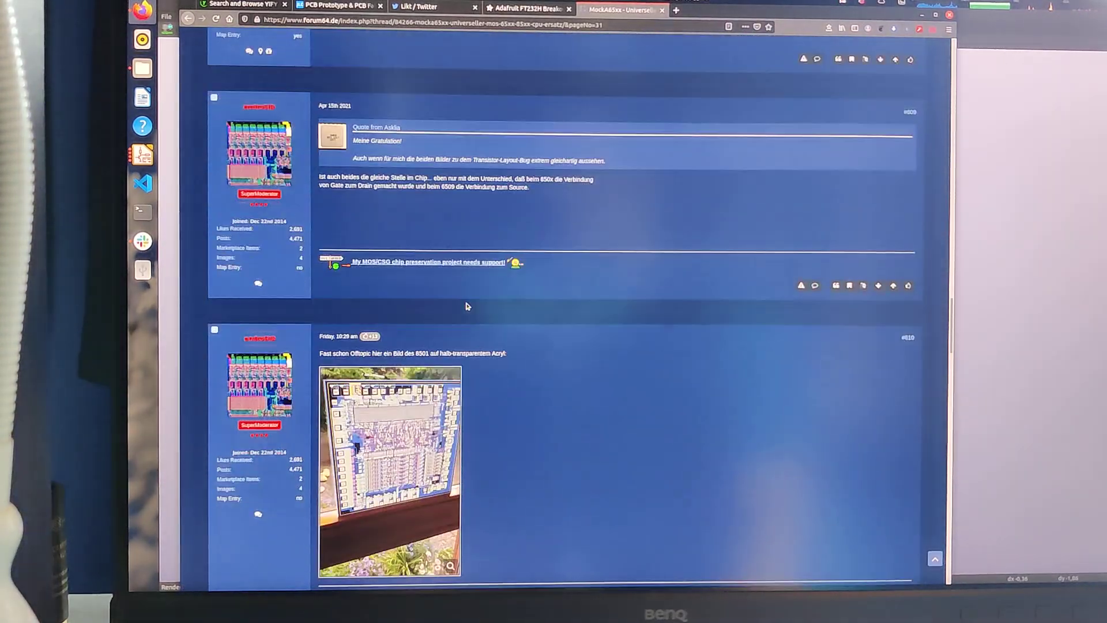
pyautogui.scroll(-3)
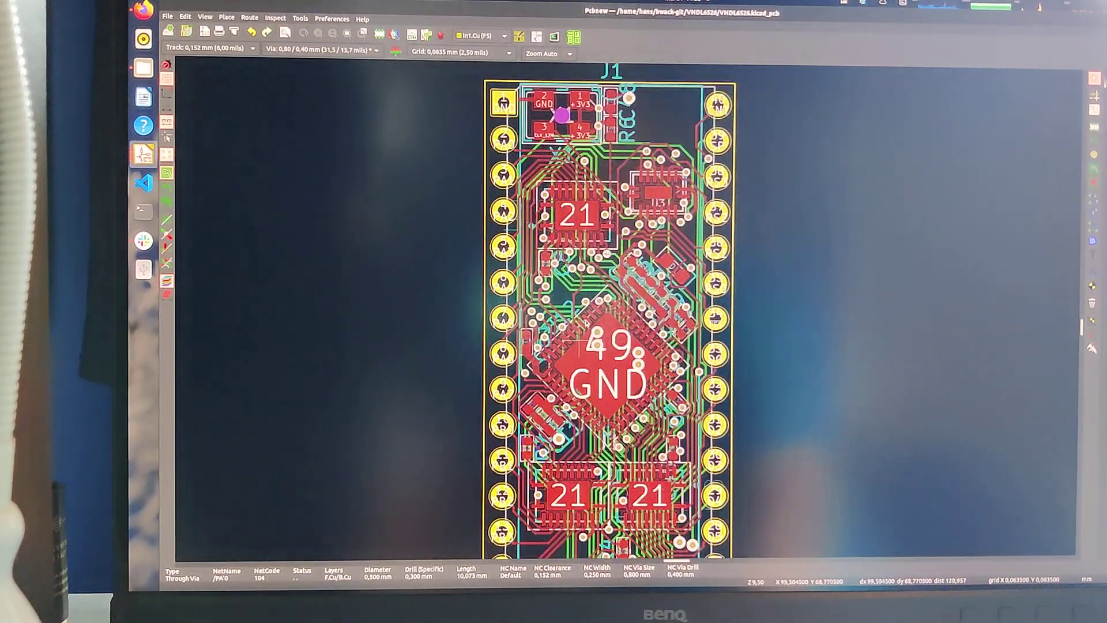
# Zoom the Pcbnew view onto the VHDL6526 board's copper pours and pin headers.
pyautogui.scroll(-3)
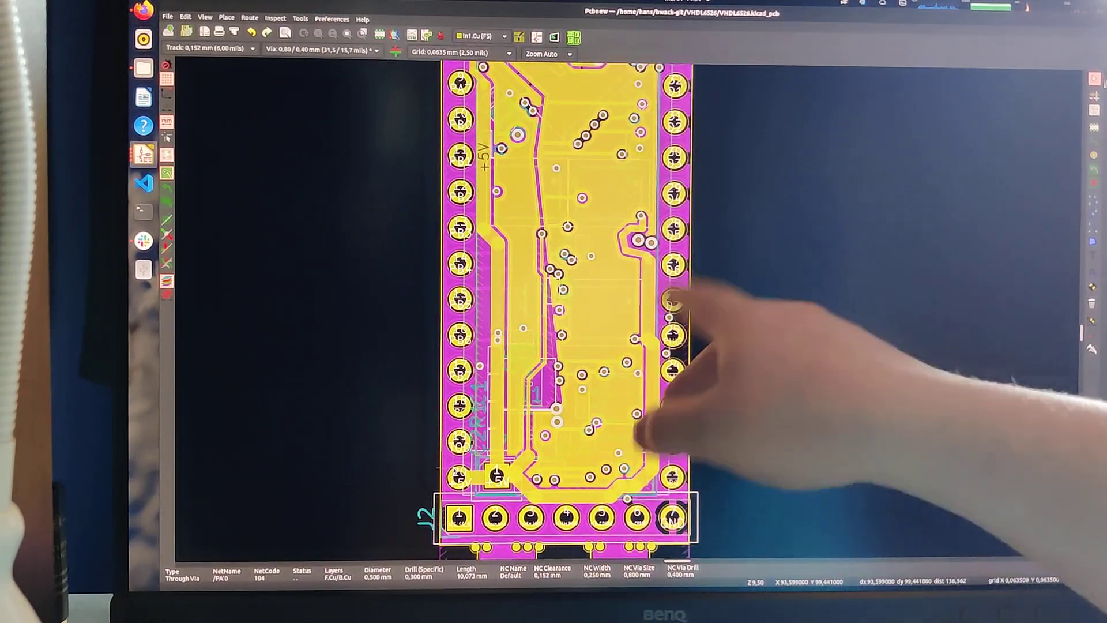
pyautogui.moveTo(635, 318)
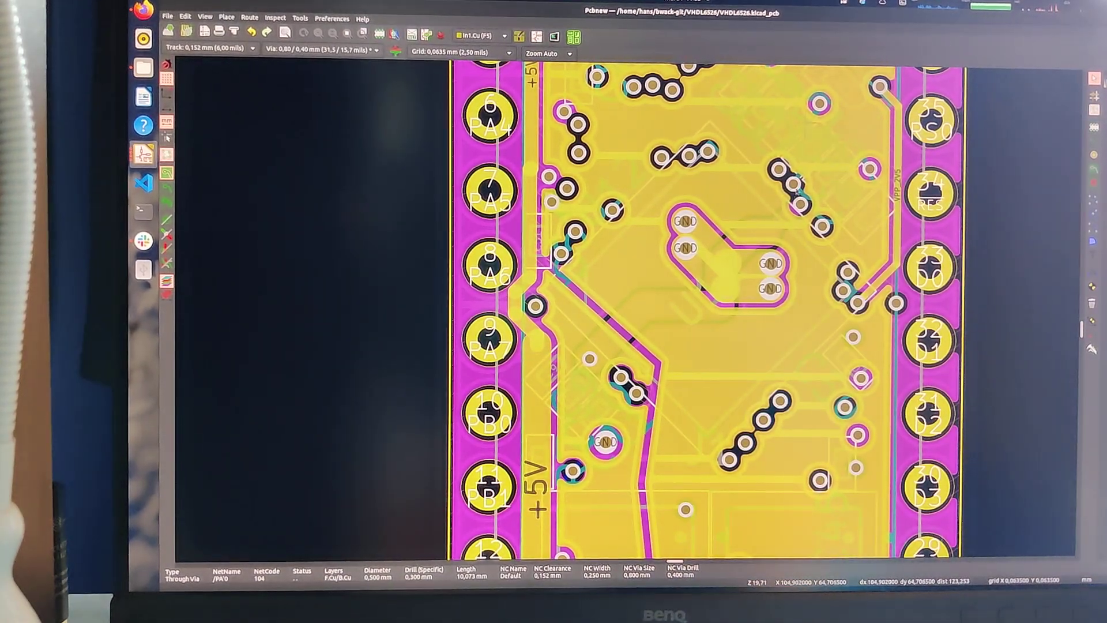
pyautogui.scroll(-3)
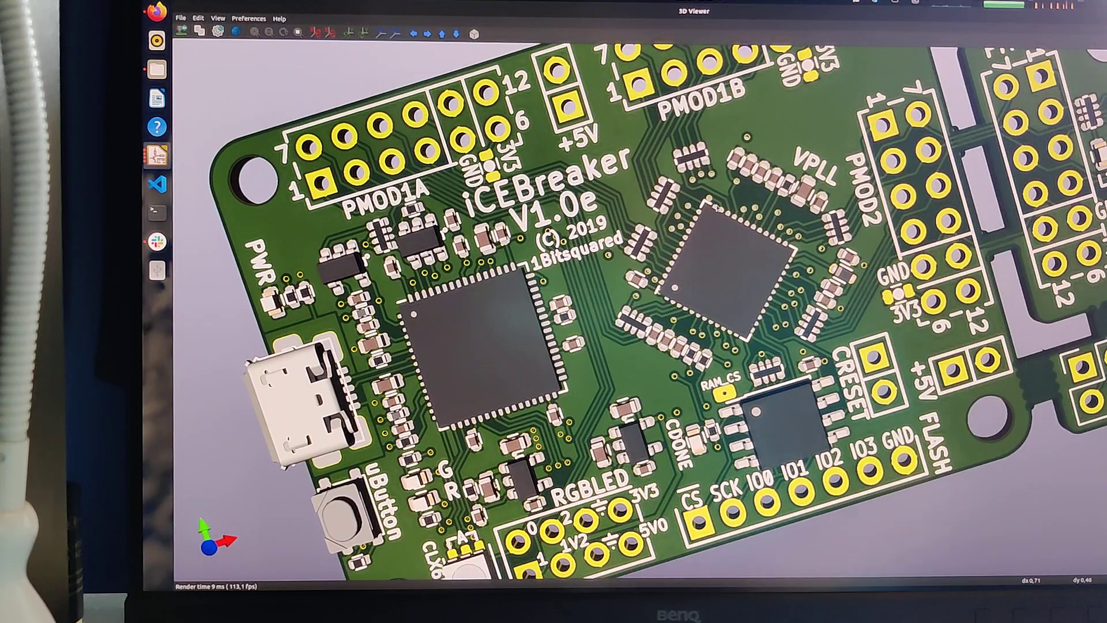
# Switch to the VHDL6526 board's 3D Viewer and rotate it to show the underside.
pyautogui.press('alt+tab')
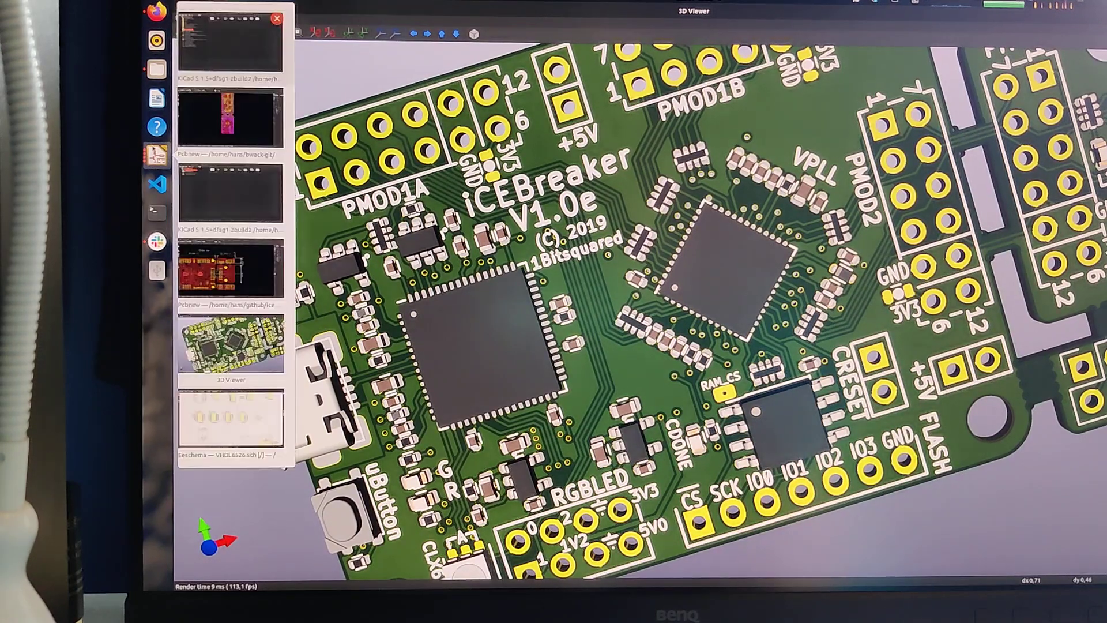
pyautogui.moveTo(249, 114)
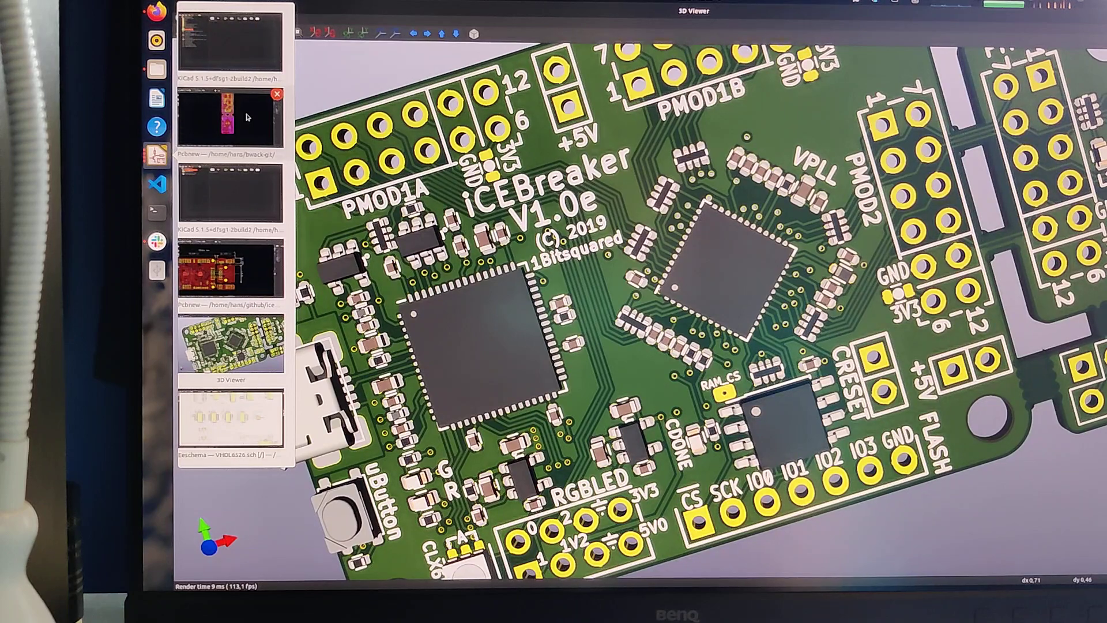
pyautogui.click(226, 123)
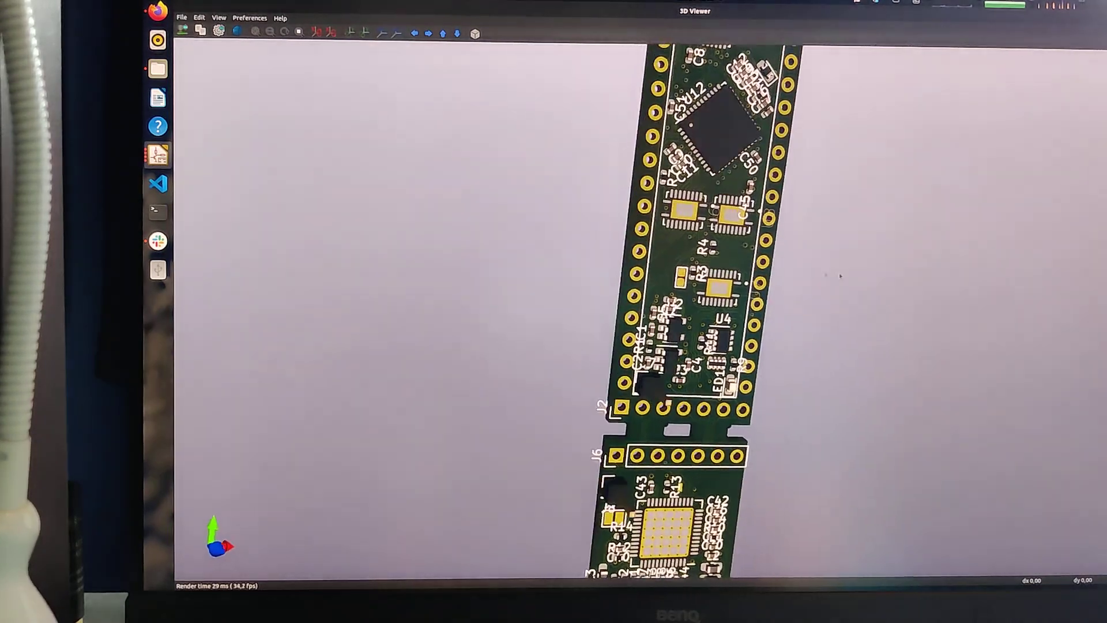
pyautogui.moveTo(692, 283); pyautogui.dragTo(749, 286)
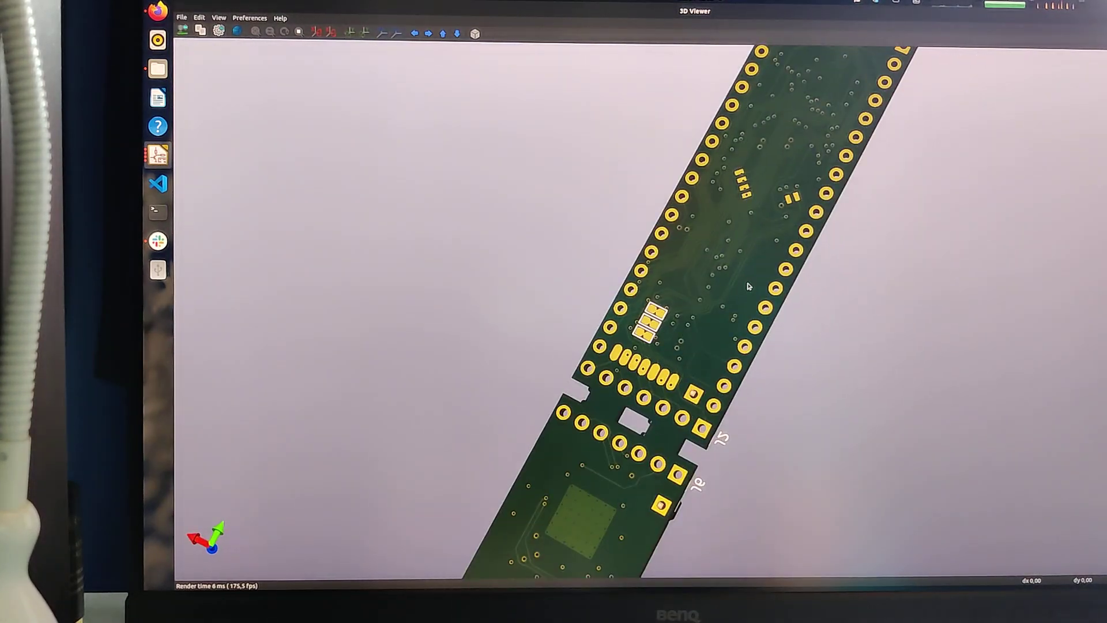